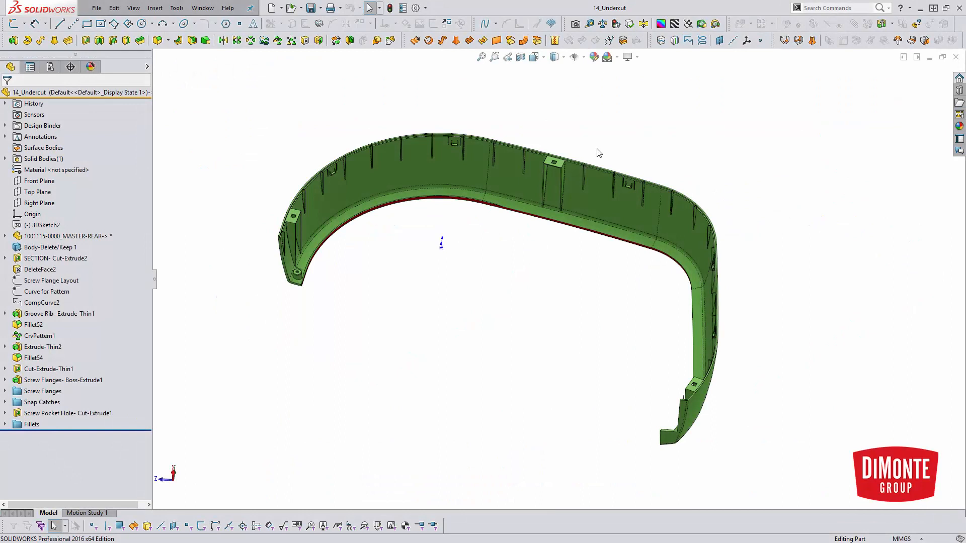
pyautogui.moveTo(702, 23)
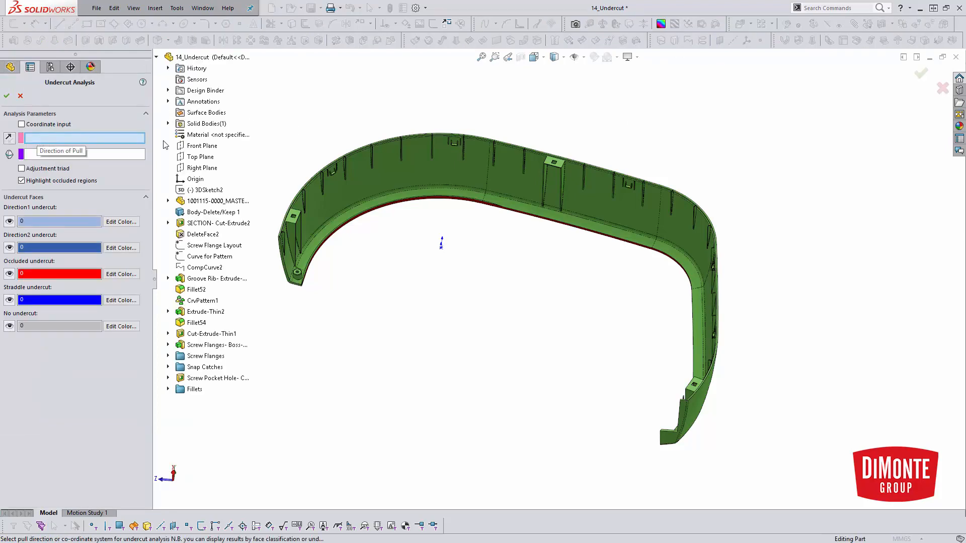
# Set Right Plane as the undercut analysis direction of pull
pyautogui.click(200, 167)
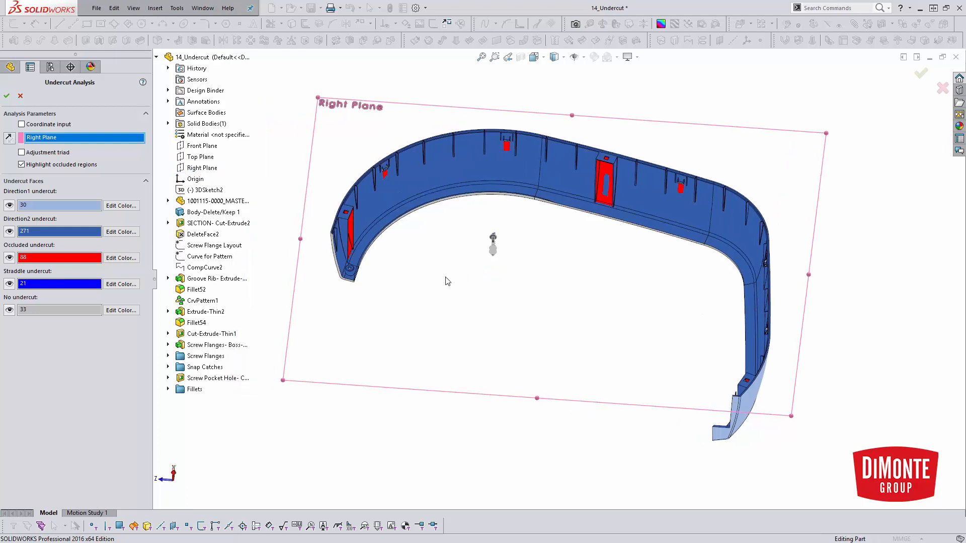
pyautogui.moveTo(447, 284)
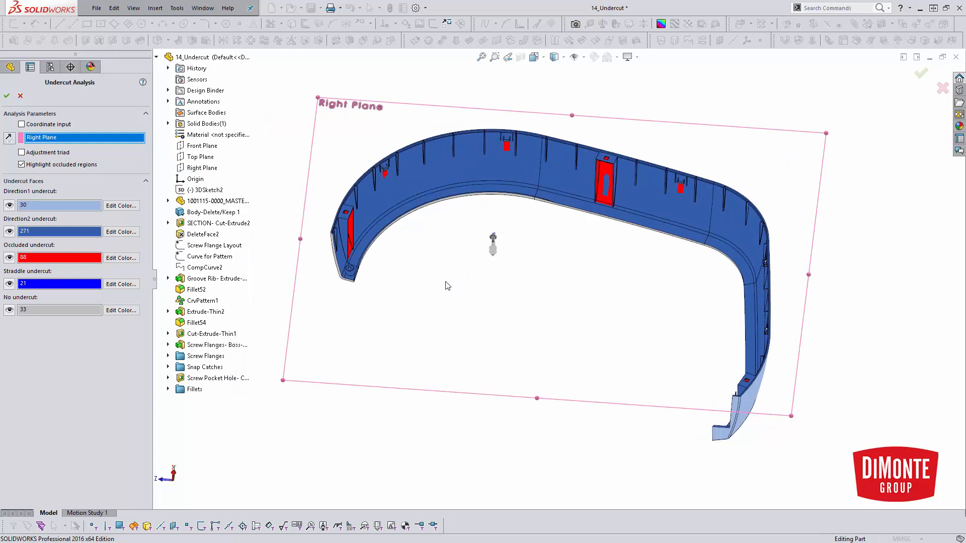
pyautogui.click(59, 231)
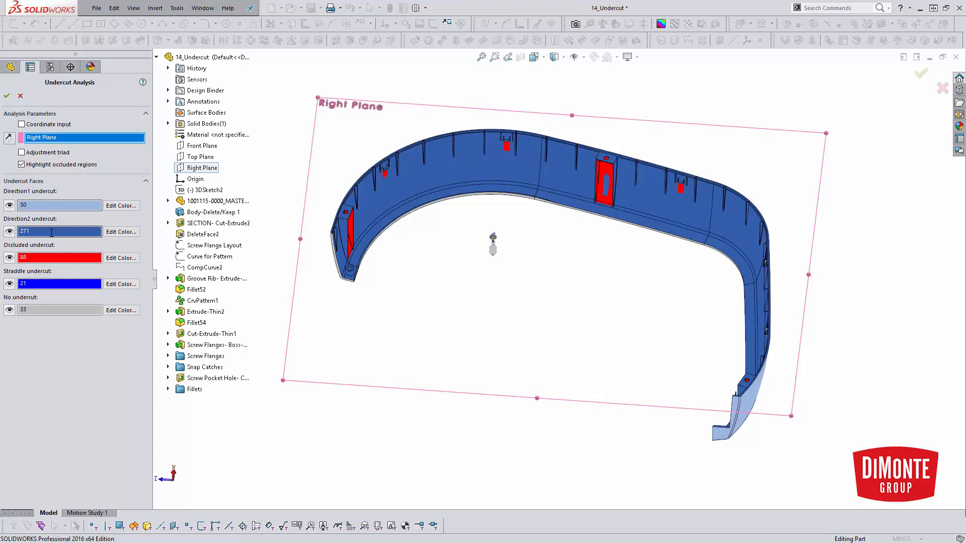
pyautogui.click(58, 284)
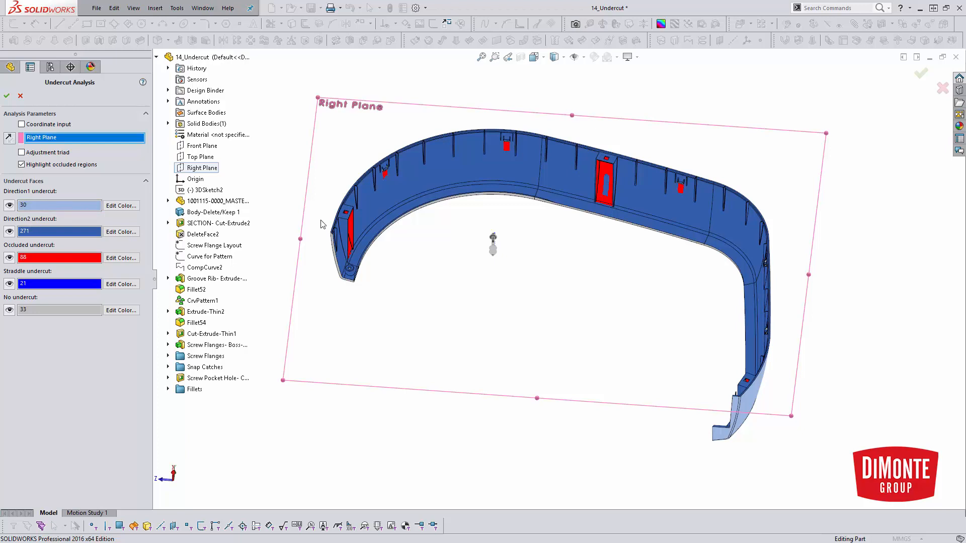
pyautogui.moveTo(573, 255)
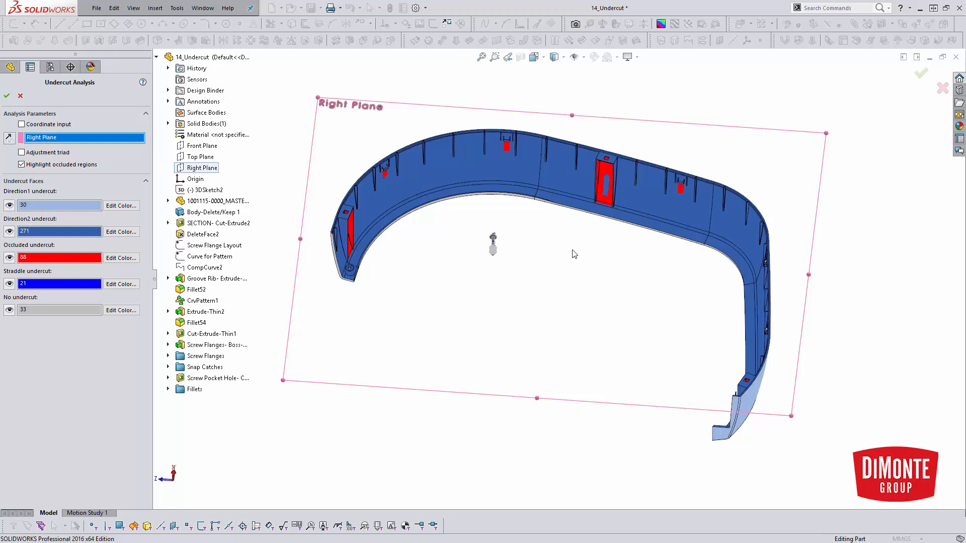
pyautogui.moveTo(468, 281)
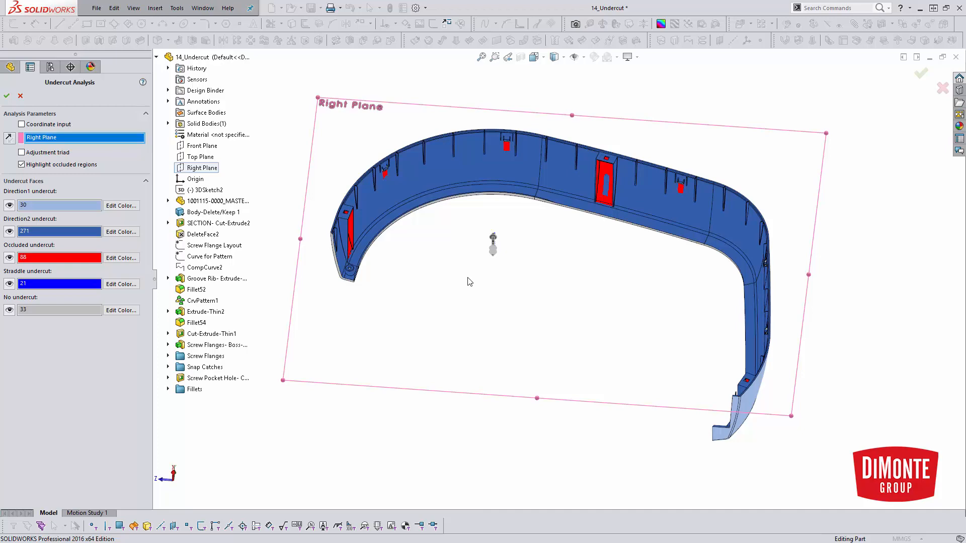
pyautogui.moveTo(414, 318)
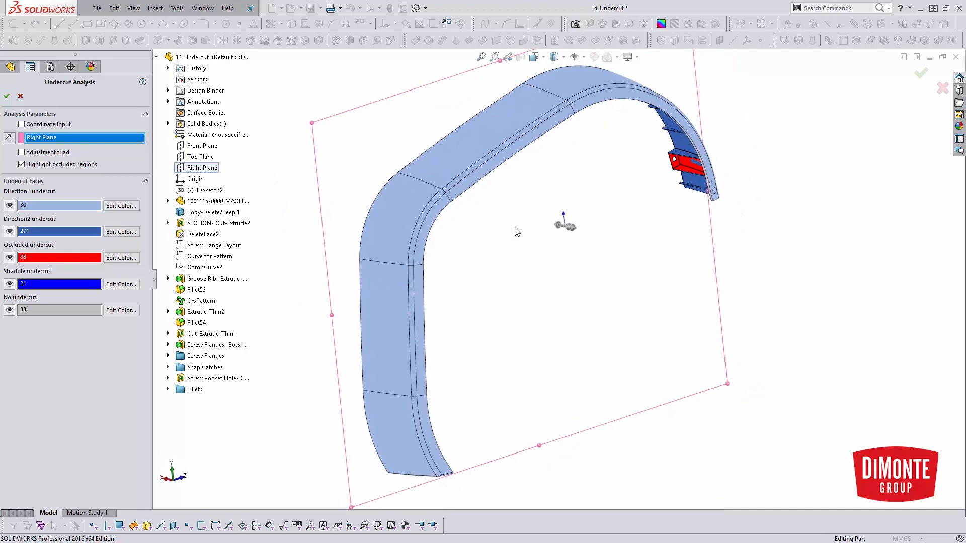
pyautogui.moveTo(520, 224)
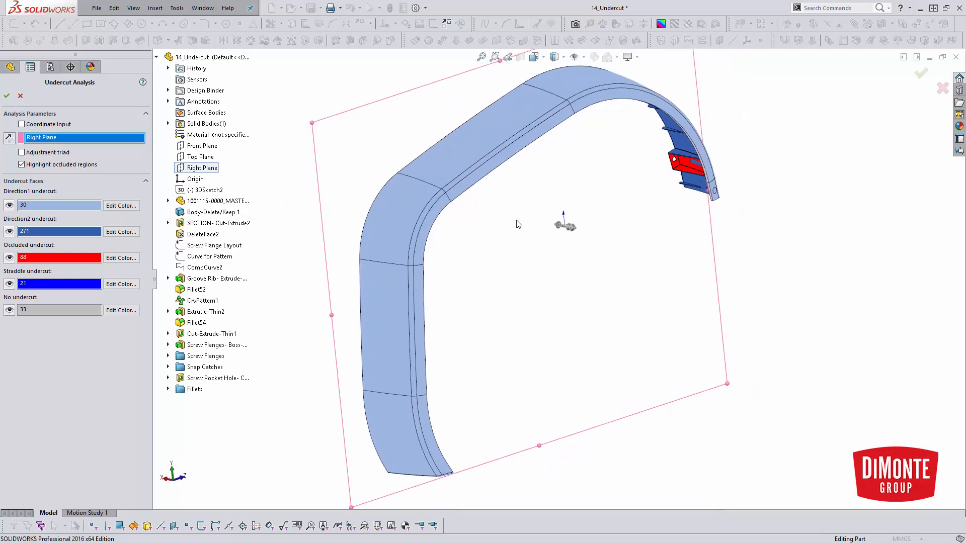
pyautogui.moveTo(508, 220)
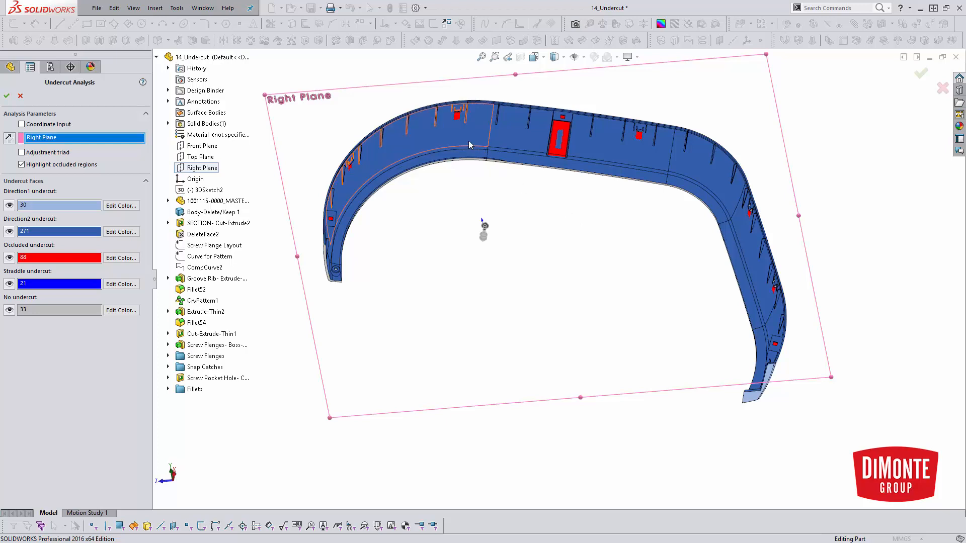
pyautogui.moveTo(422, 168)
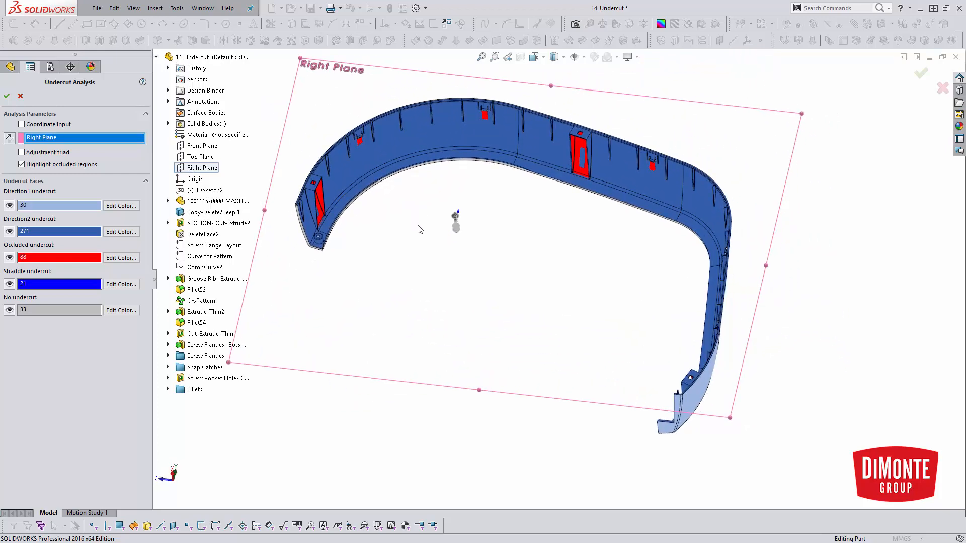
pyautogui.moveTo(415, 236)
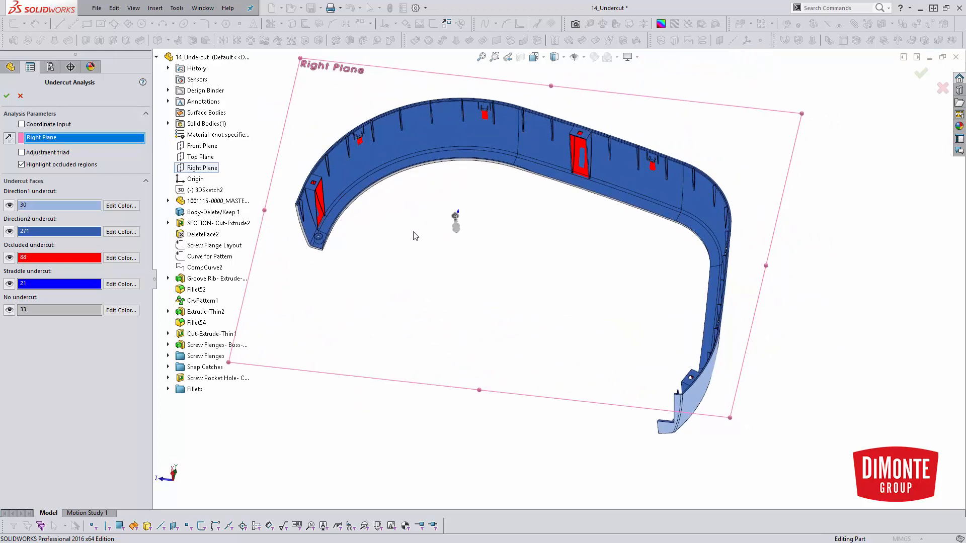
pyautogui.moveTo(416, 236); pyautogui.dragTo(448, 279)
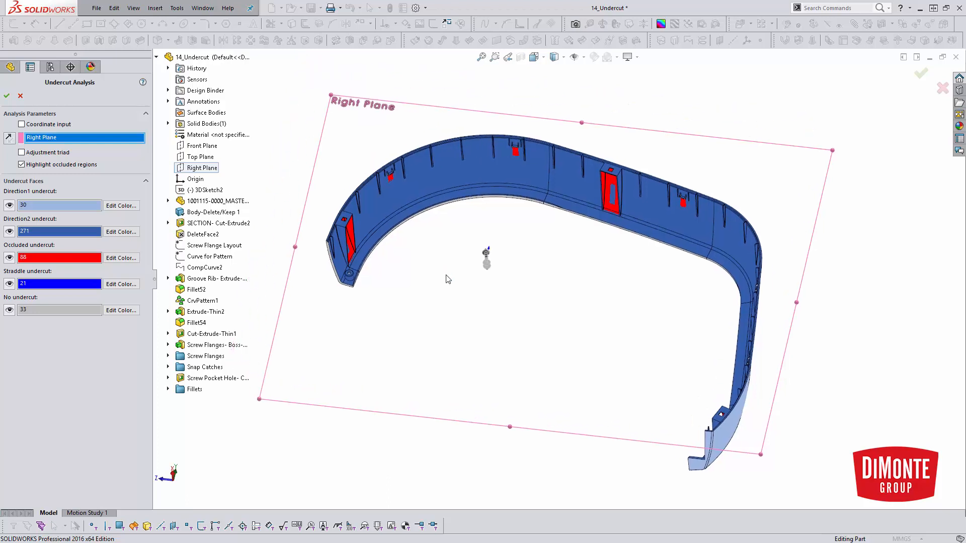
pyautogui.moveTo(378, 255)
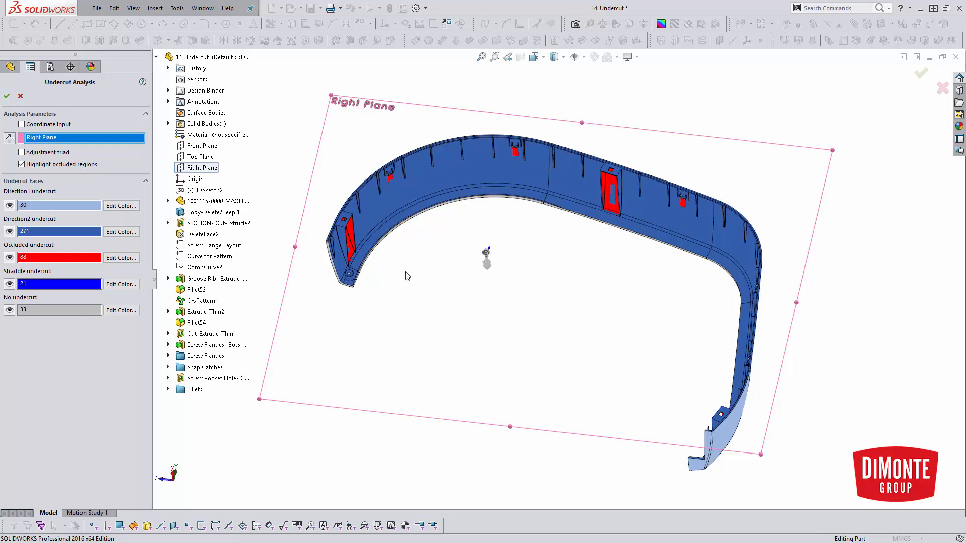
pyautogui.moveTo(408, 241)
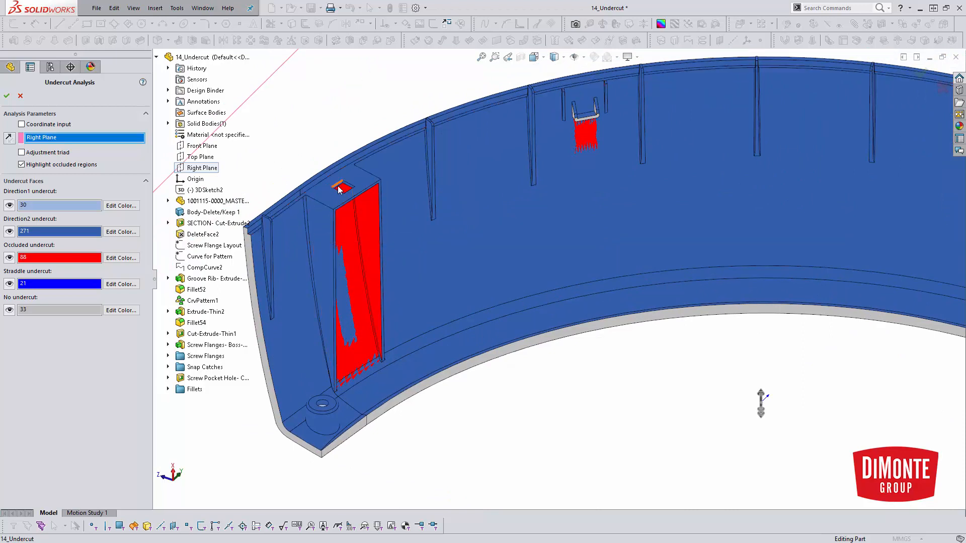
pyautogui.moveTo(340, 187)
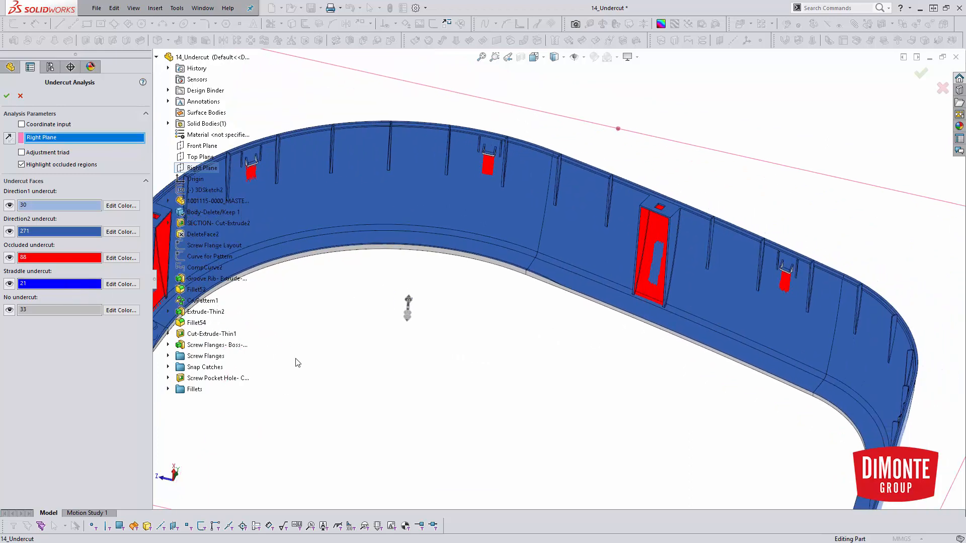
pyautogui.moveTo(534, 416)
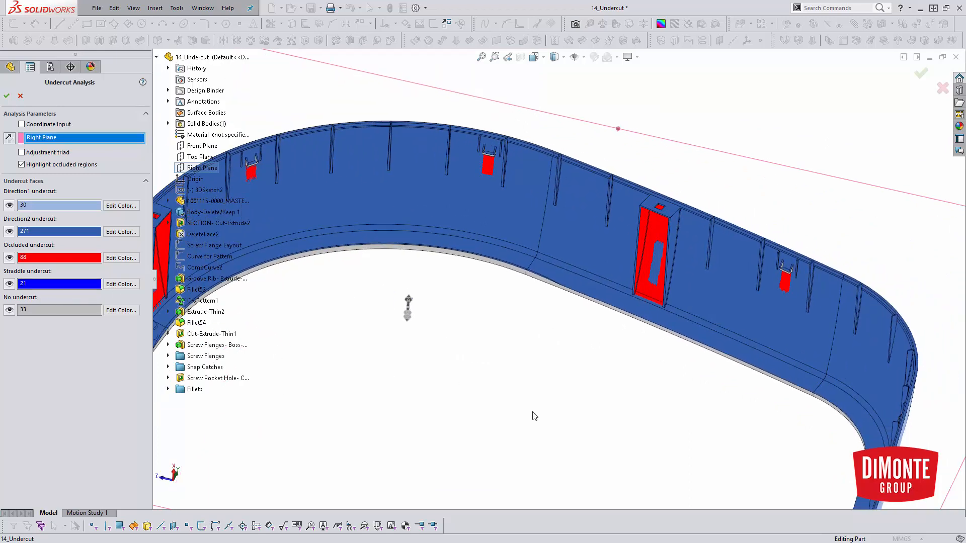
pyautogui.moveTo(791, 323)
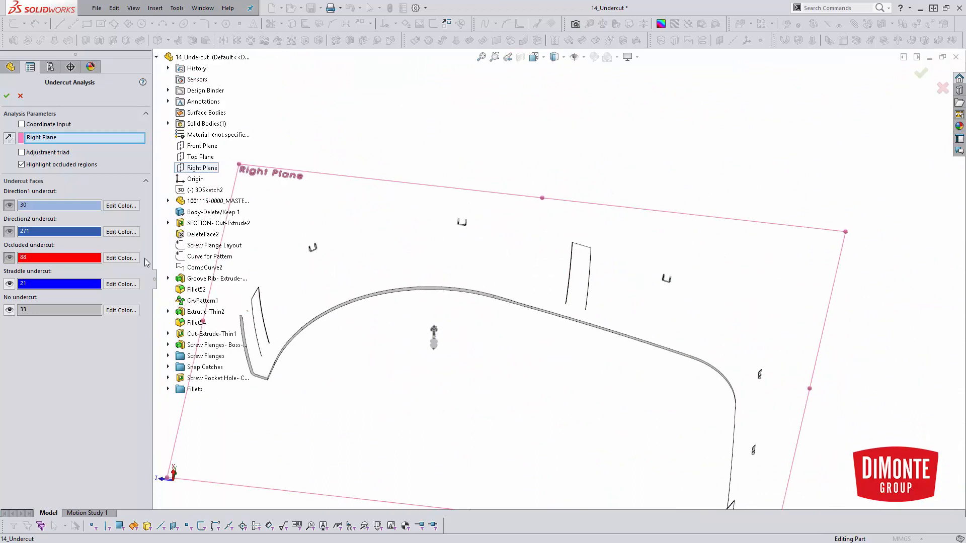
# Hide the no-undercut faces so only the 21 straddle faces remain
pyautogui.click(9, 310)
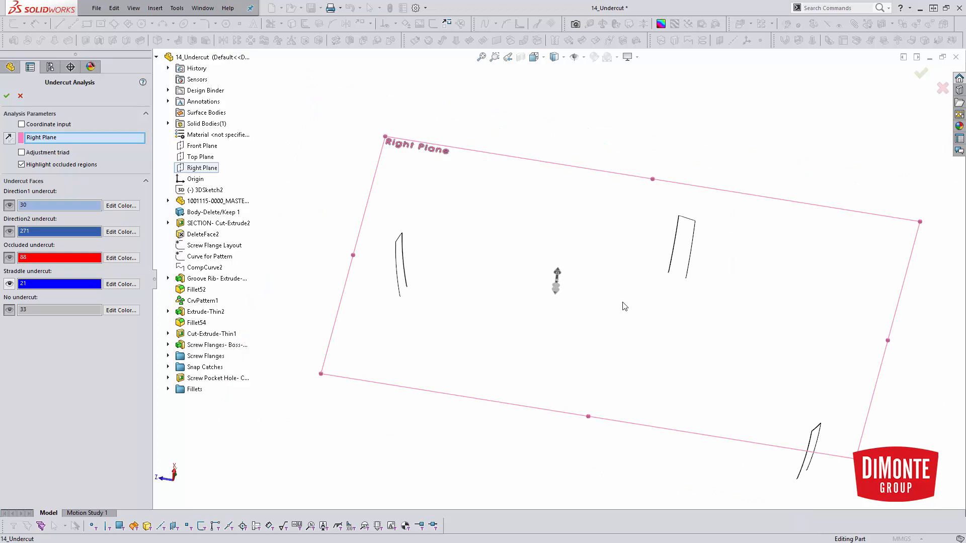
pyautogui.moveTo(620, 316)
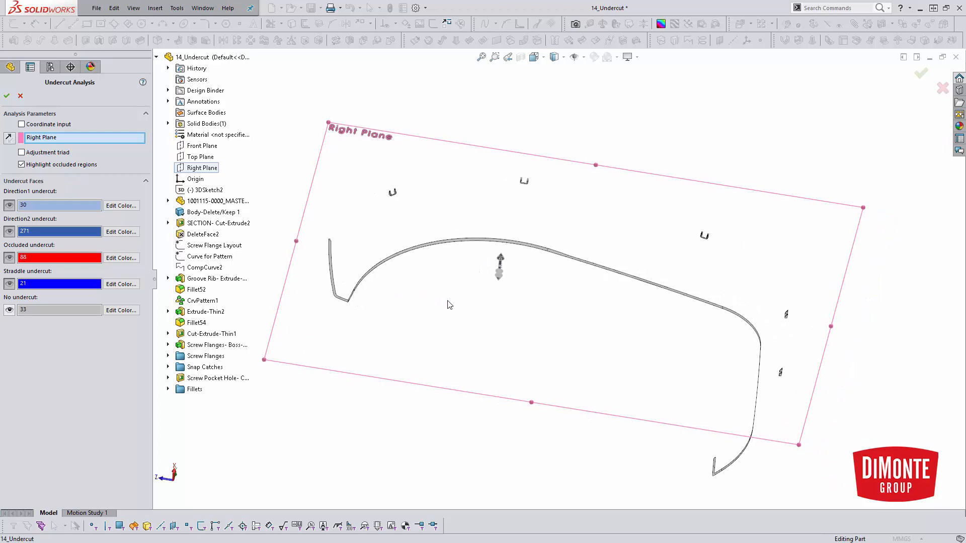
pyautogui.moveTo(561, 291)
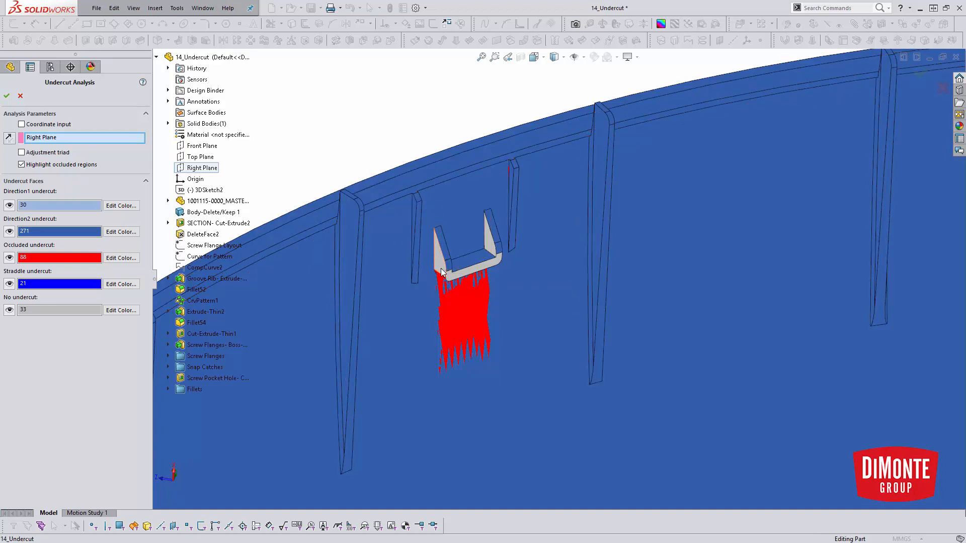
pyautogui.moveTo(486, 267)
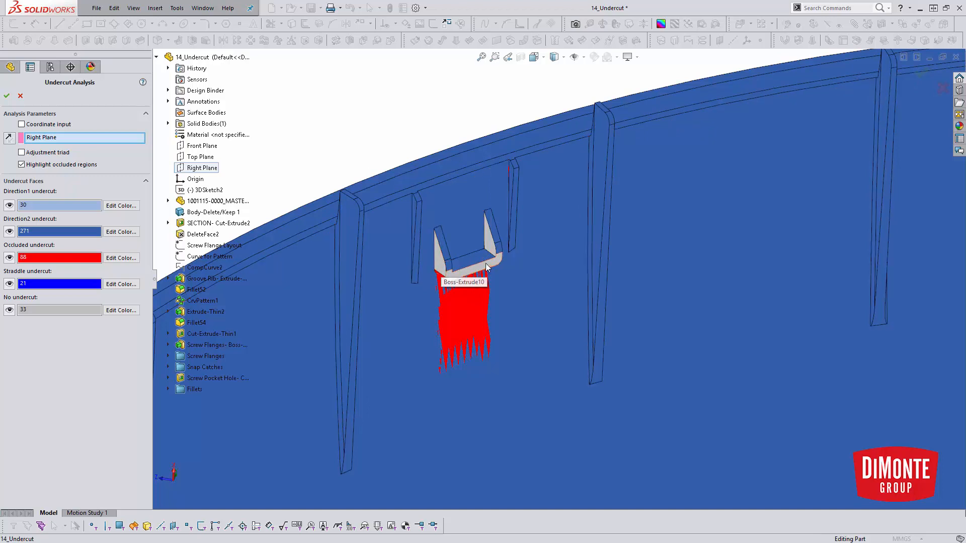